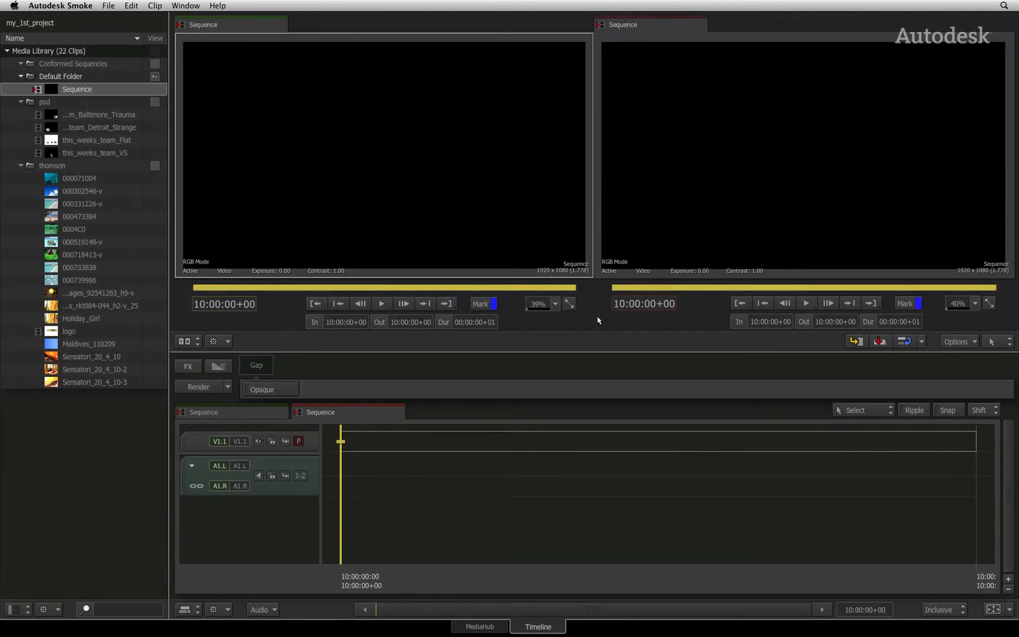
mouse_move(494, 620)
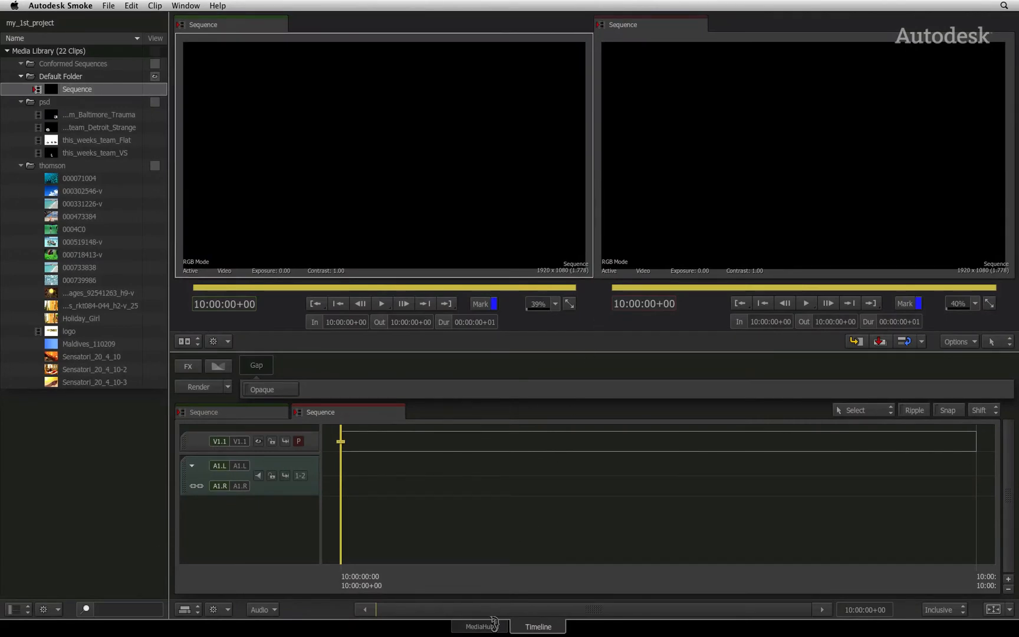
Show the MediaHub file browser at the Conforming folder
click(479, 627)
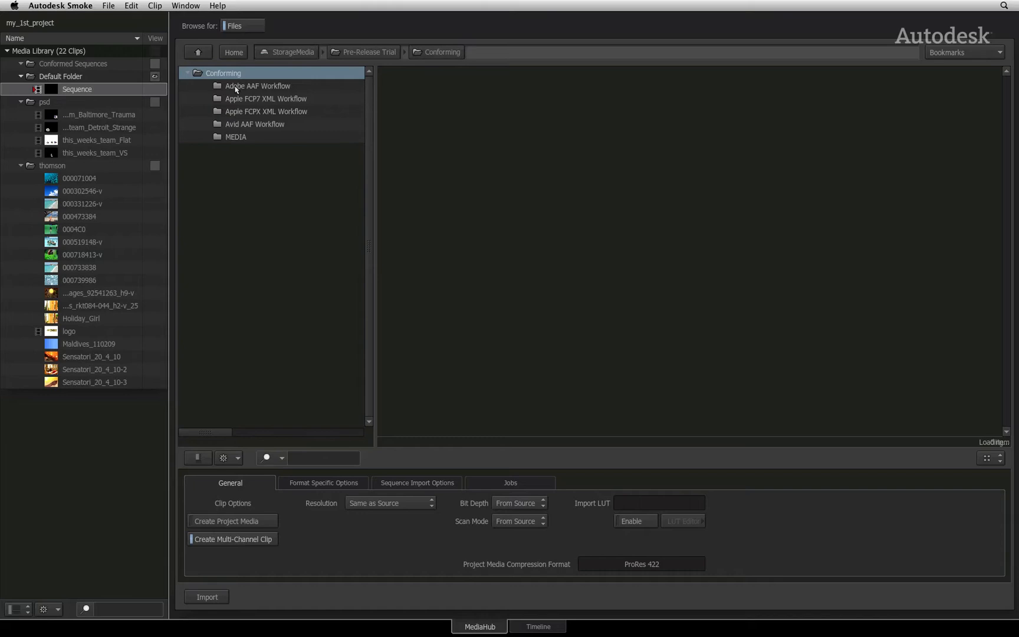
mouse_move(238, 126)
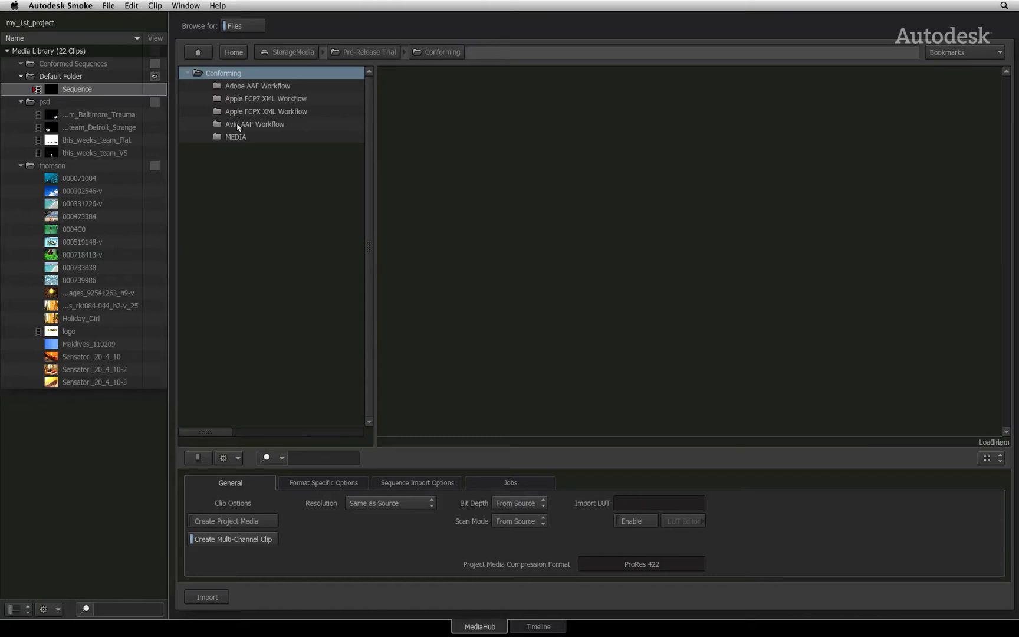
mouse_move(237, 152)
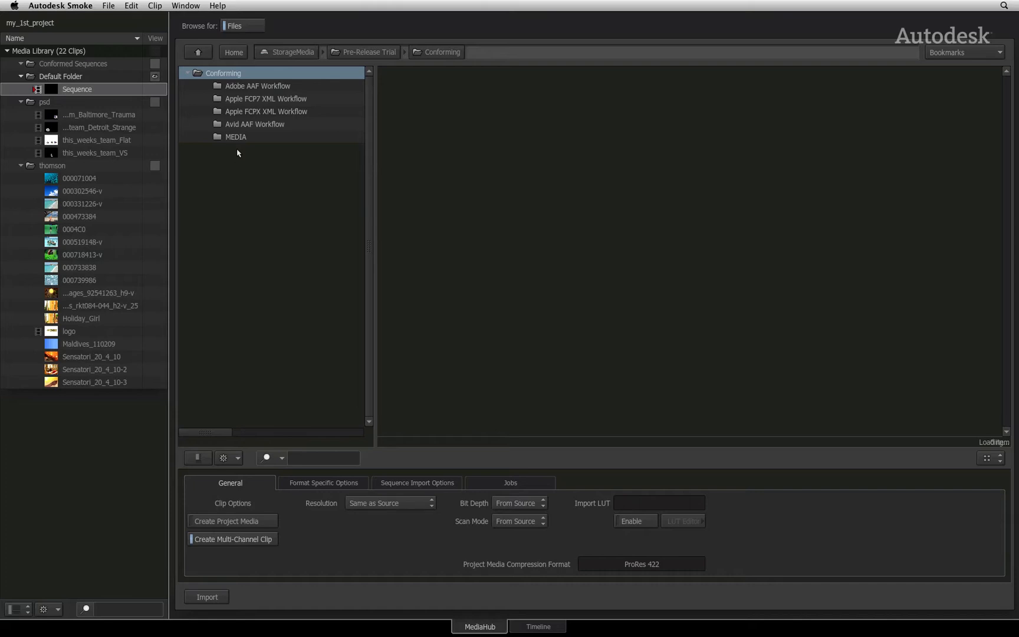
mouse_move(242, 100)
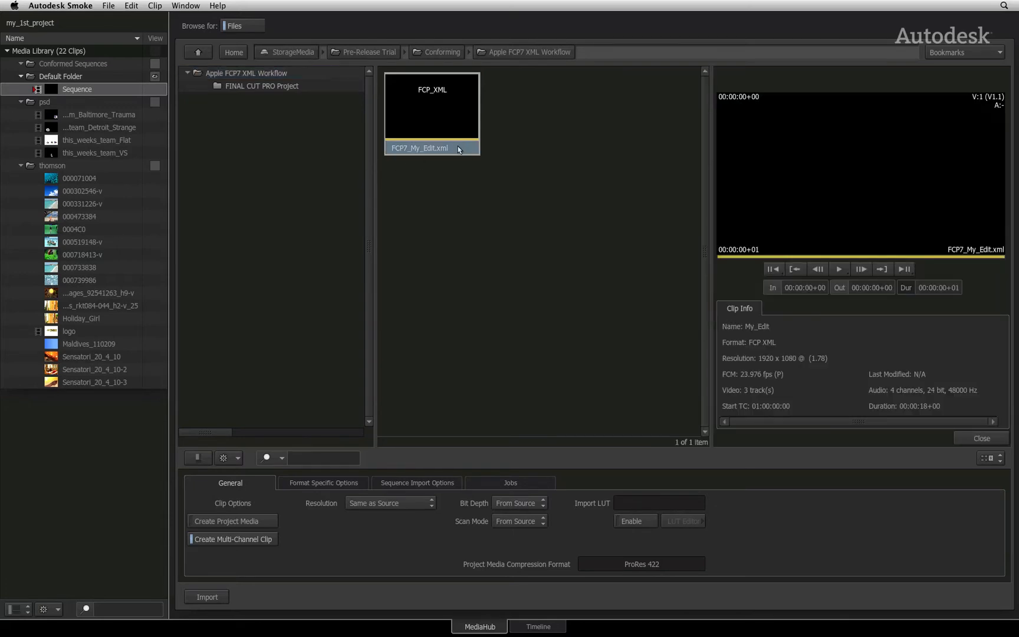
mouse_move(779, 334)
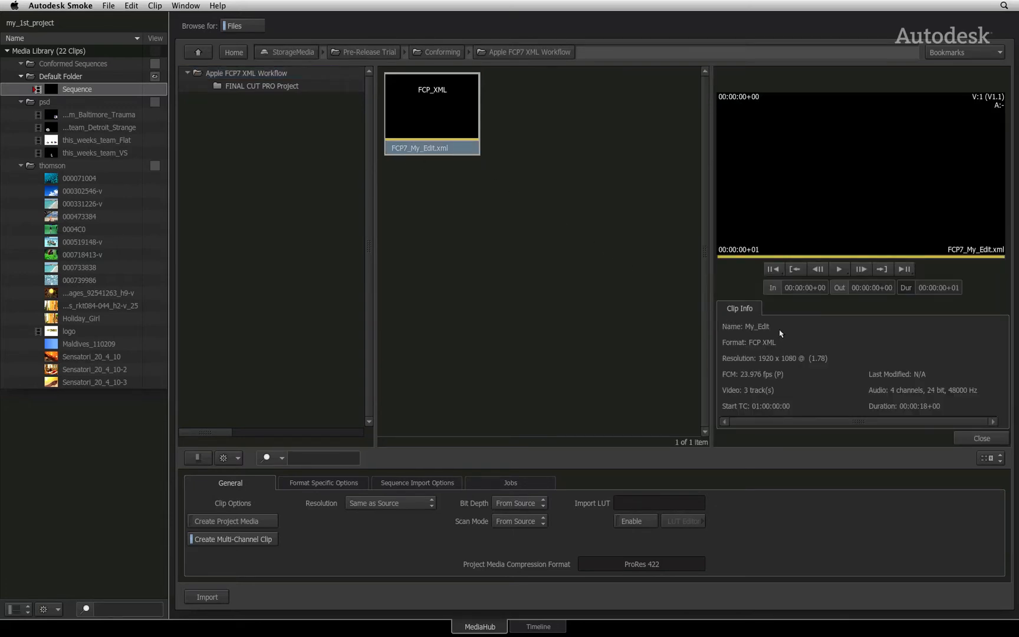
mouse_move(778, 418)
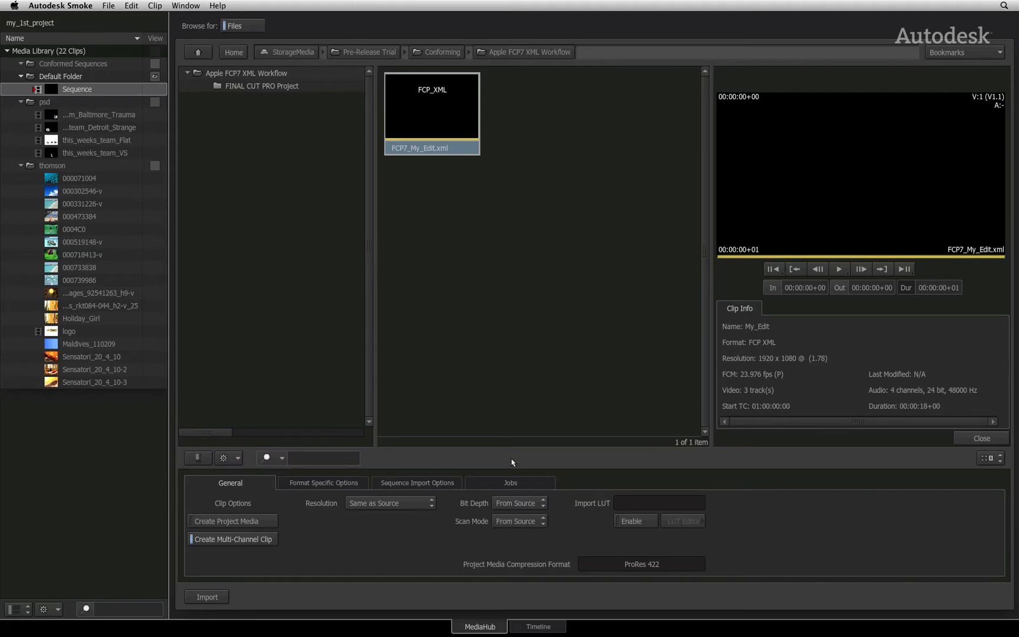
Show the Sequence Import Options for FCP7_My_Edit.xml
click(416, 483)
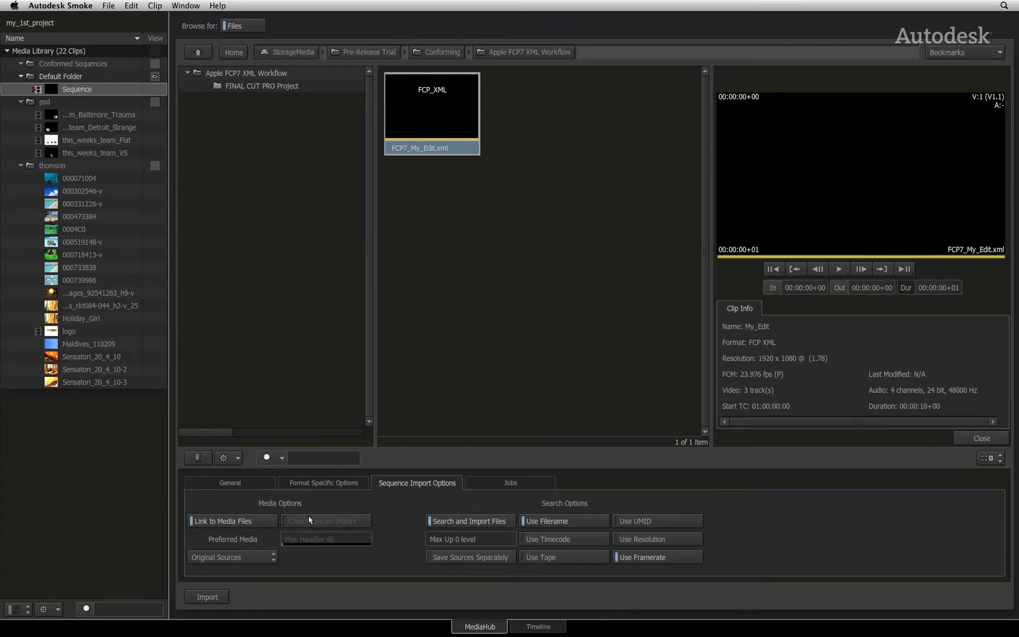
mouse_move(240, 520)
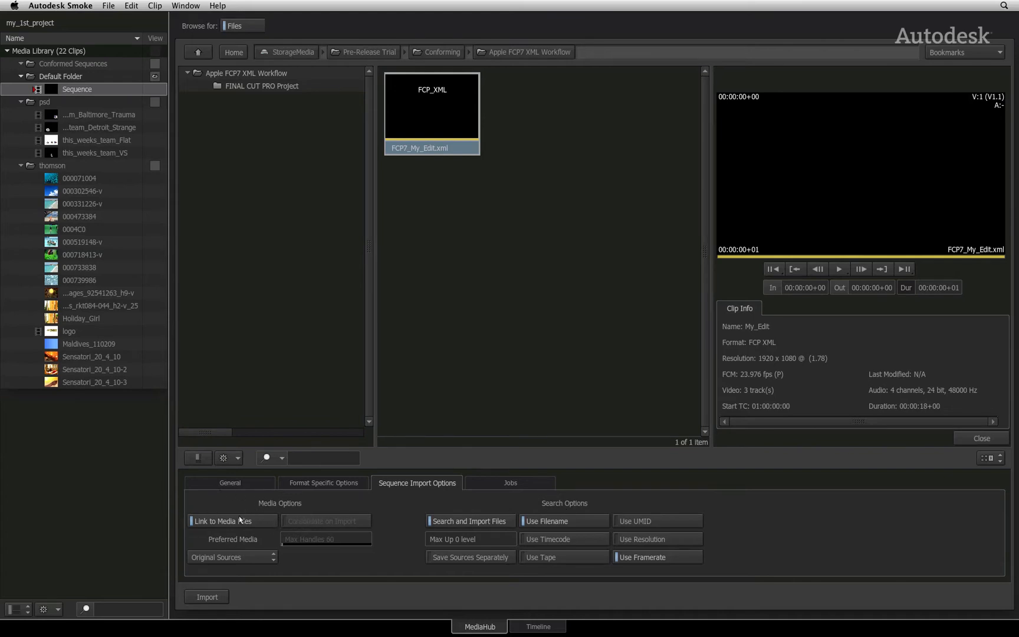
mouse_move(280, 512)
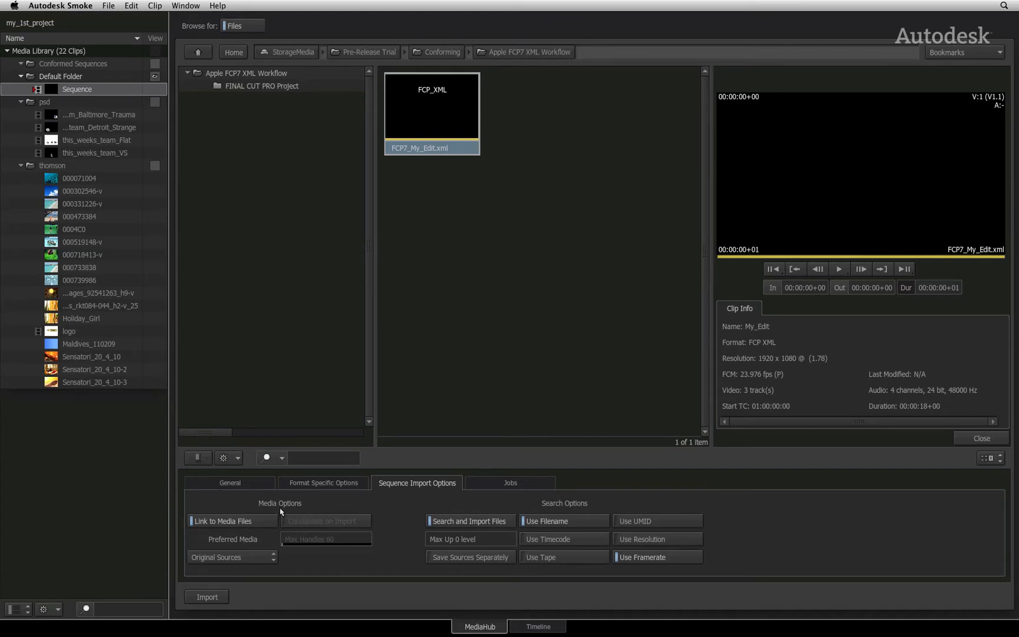
mouse_move(375, 513)
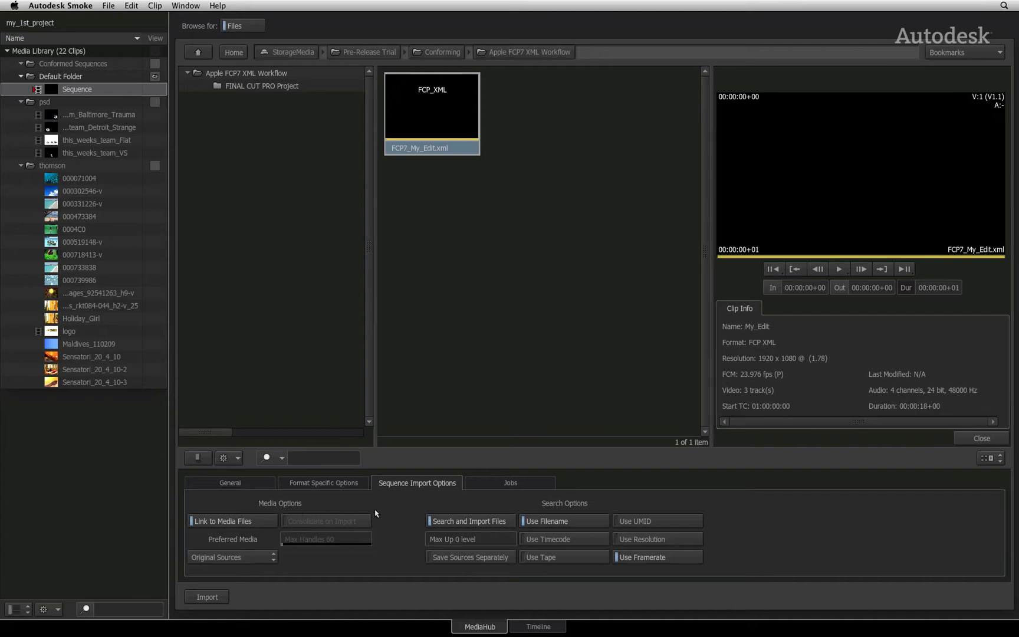
mouse_move(528, 500)
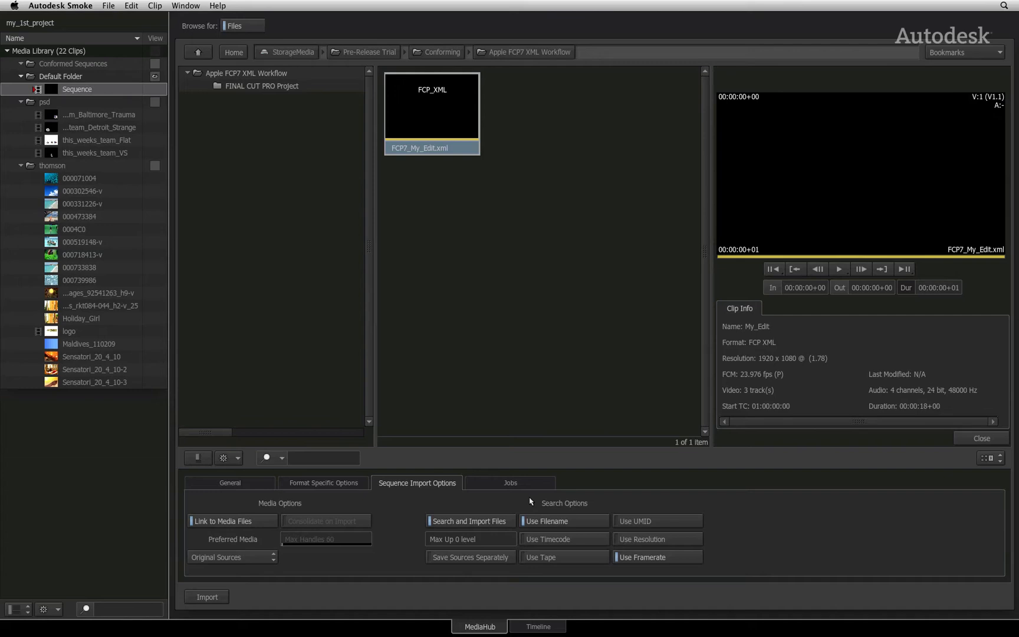
mouse_move(541, 532)
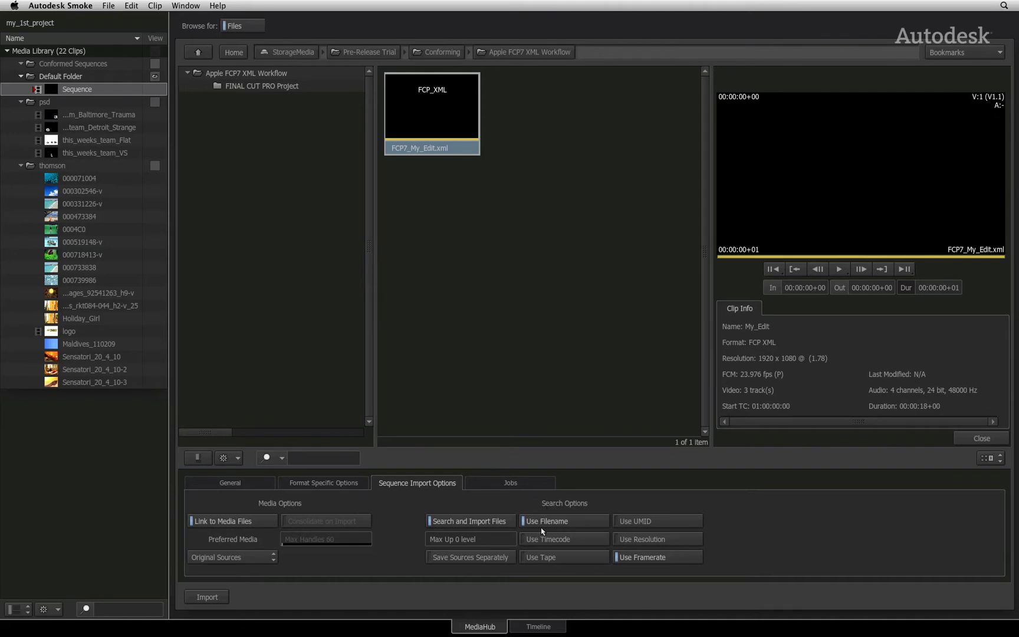
mouse_move(563, 531)
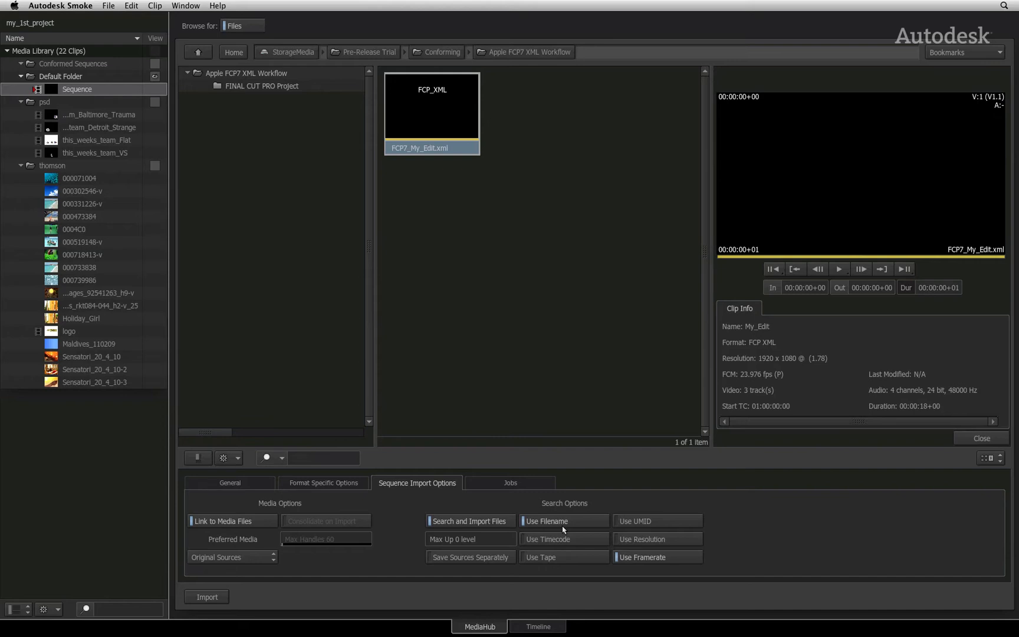
mouse_move(448, 540)
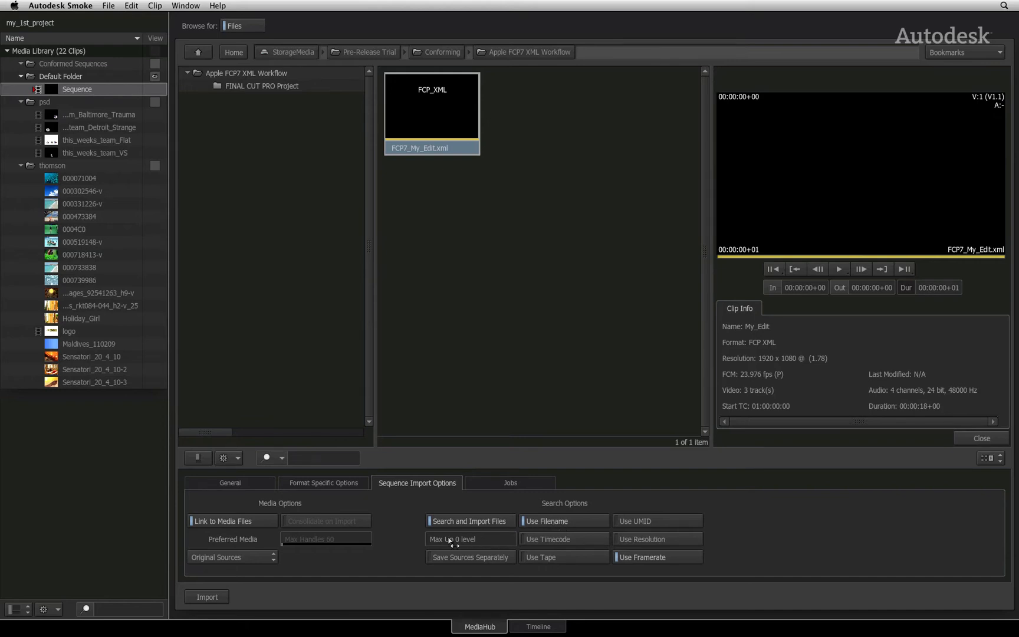
mouse_move(461, 551)
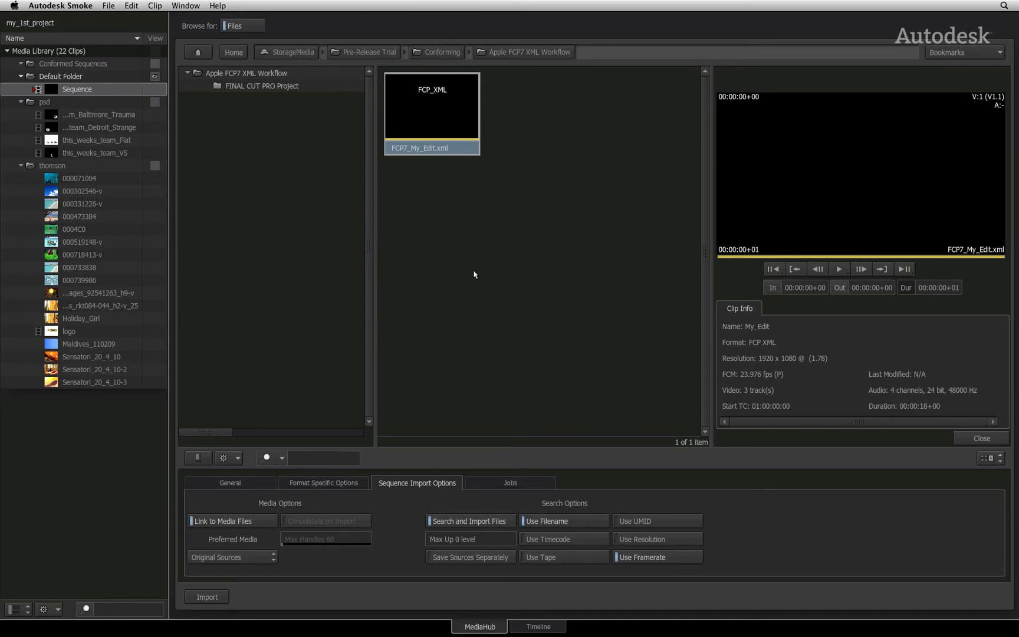
mouse_move(462, 263)
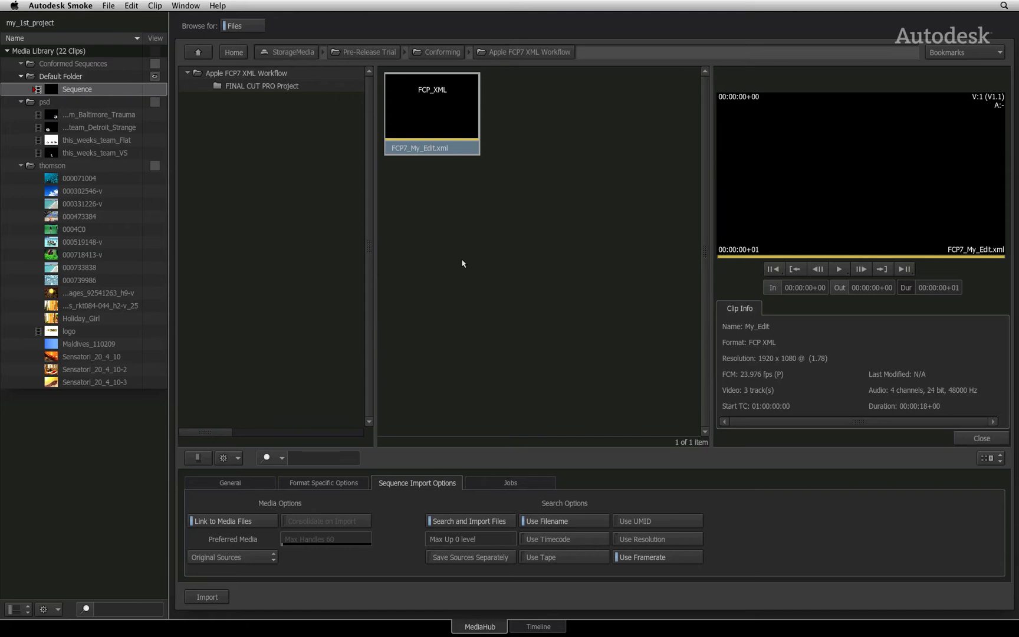
click(198, 52)
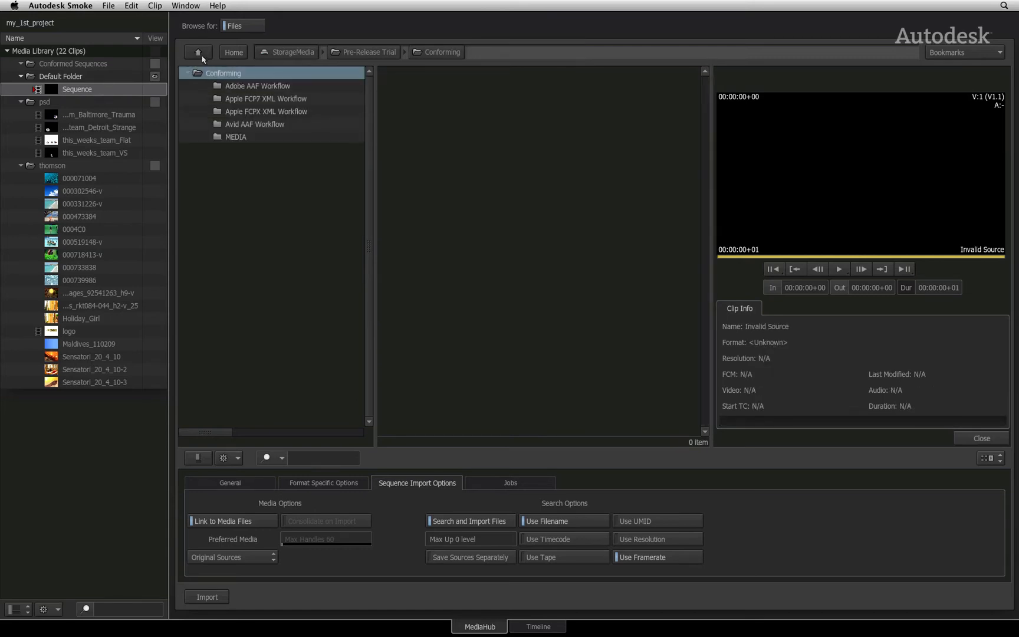
Return to the Conforming folder, select MEDIA, and reopen the Apple FCP7 XML Workflow folder
click(235, 137)
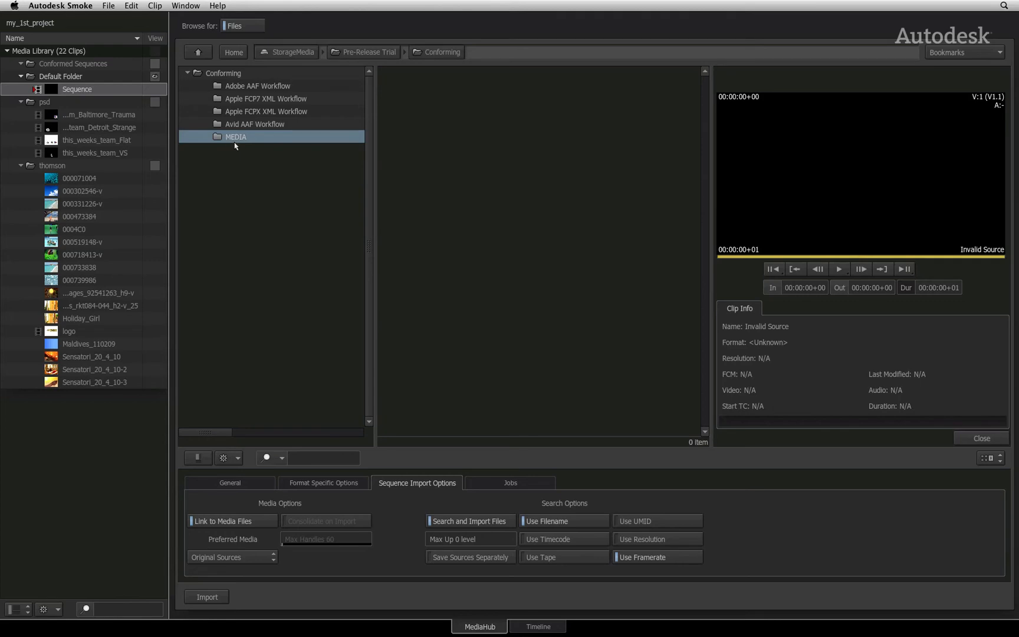
click(265, 98)
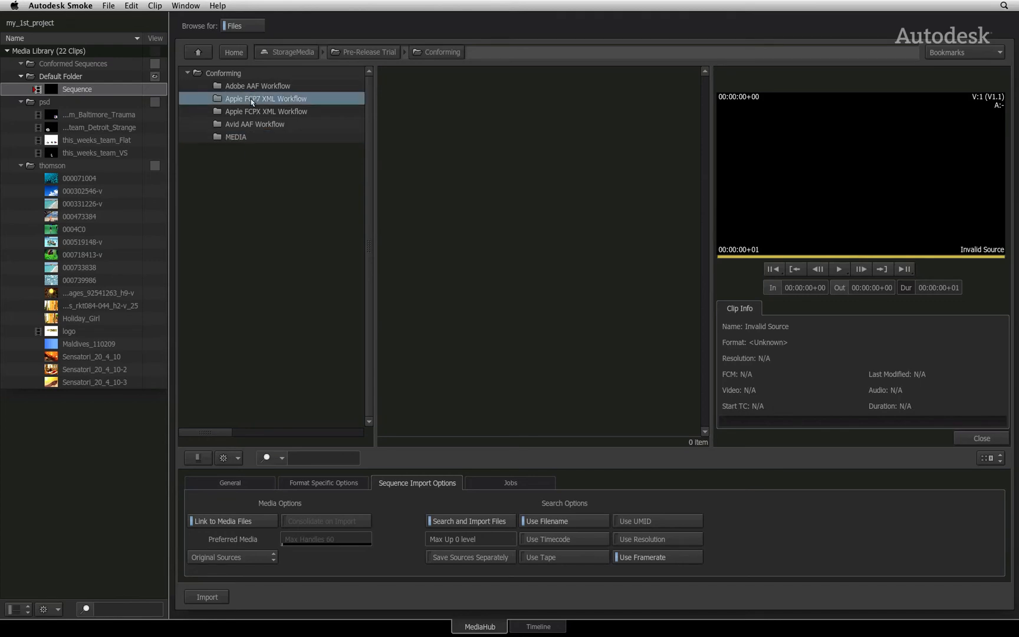
mouse_move(458, 540)
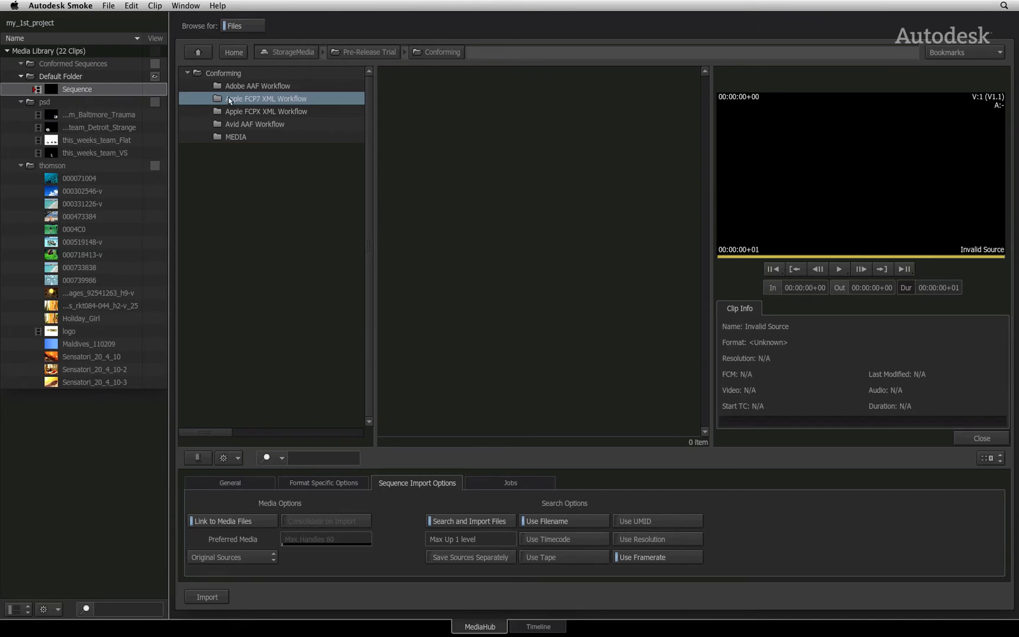
double_click(265, 98)
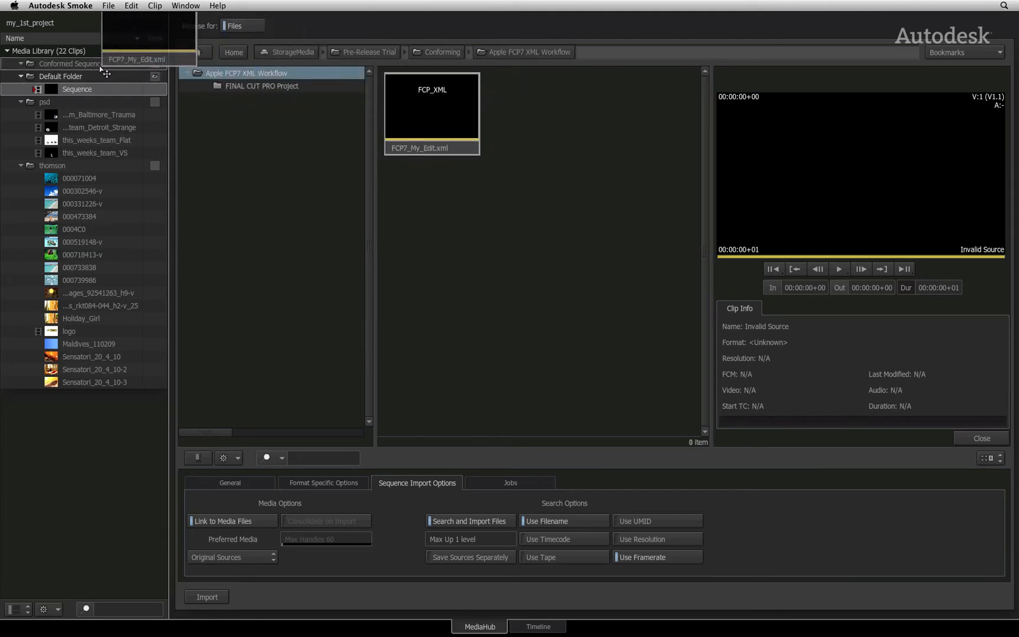
Drop FCP7_My_Edit.xml onto Conformed Sequences and select the resulting My_Edit sequence
click(206, 597)
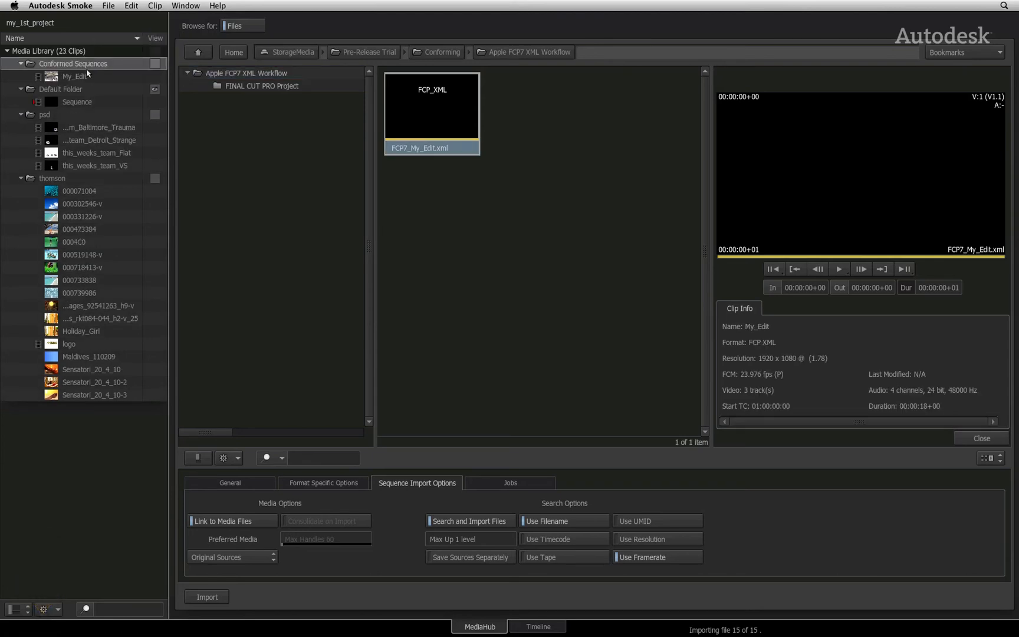
click(75, 75)
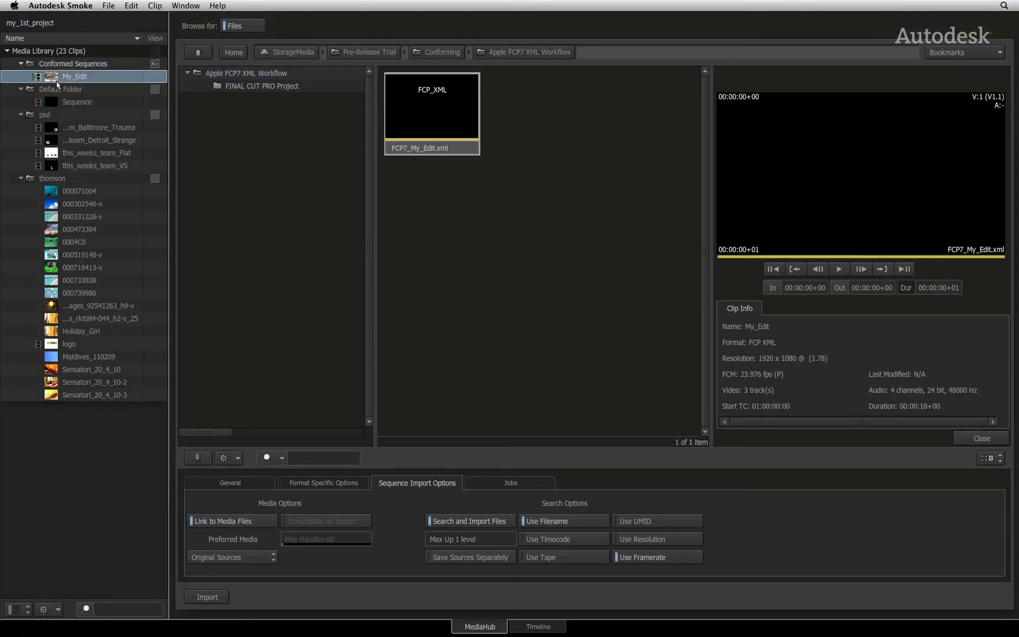
mouse_move(74, 86)
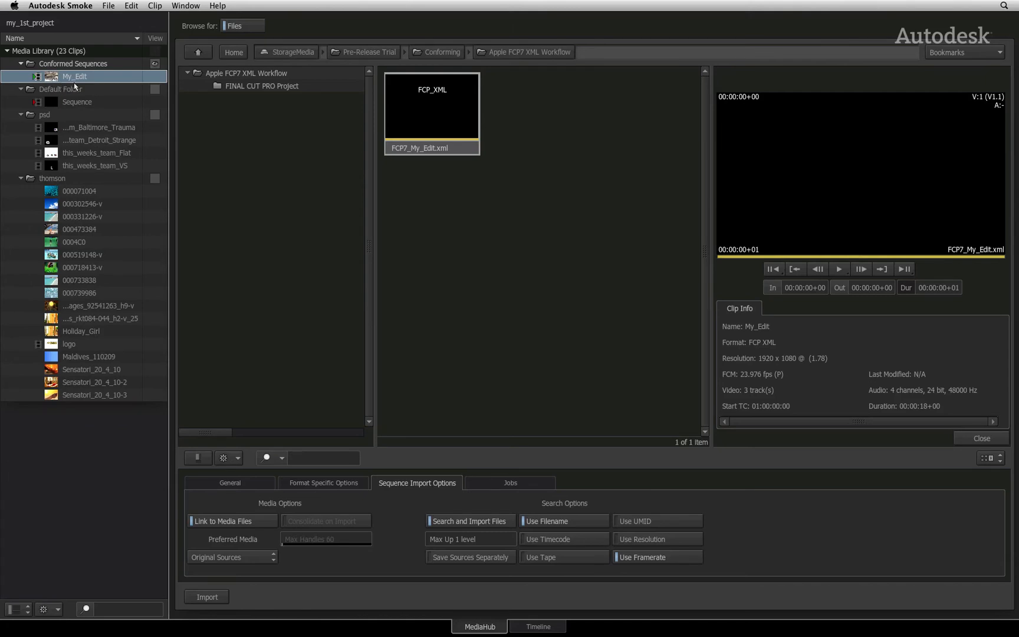
mouse_move(151, 92)
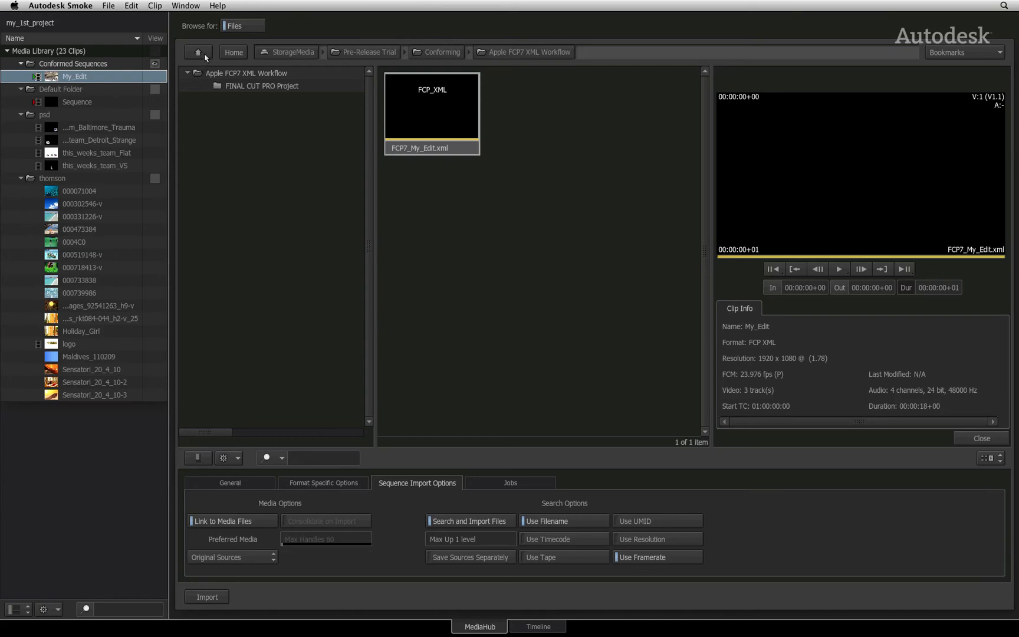
Go up to Conforming and enter the Apple FCPX XML Workflow folder for FCPX_My_Edit.fcpxml
click(198, 52)
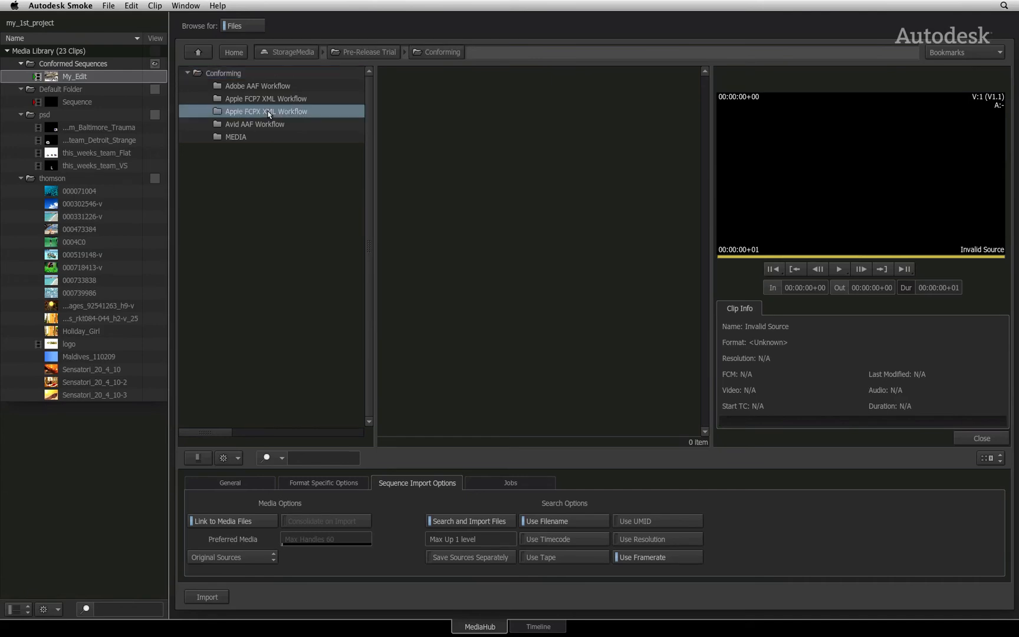
double_click(266, 111)
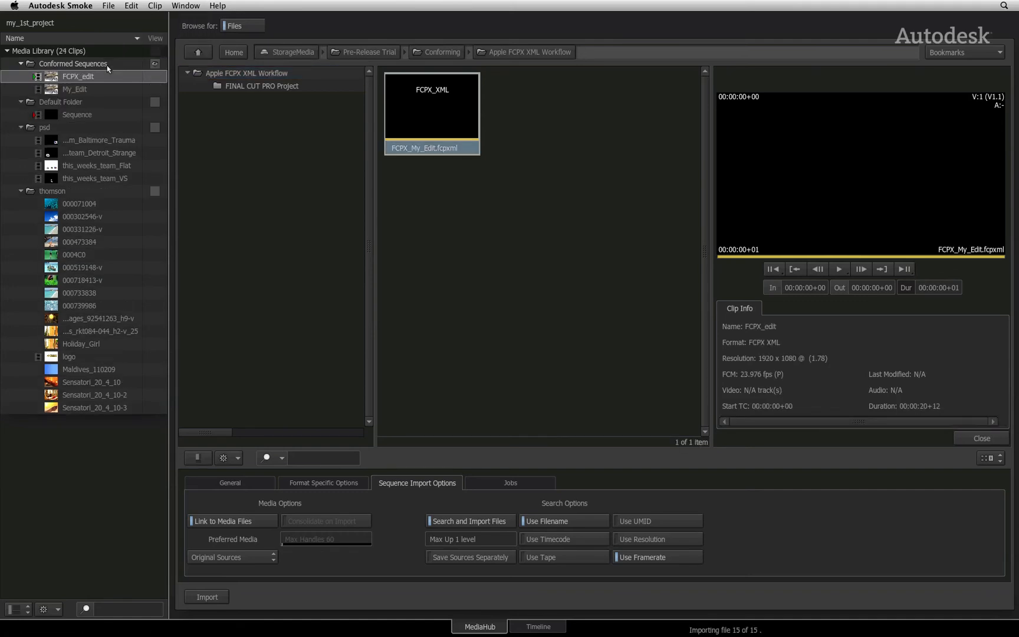
mouse_move(107, 78)
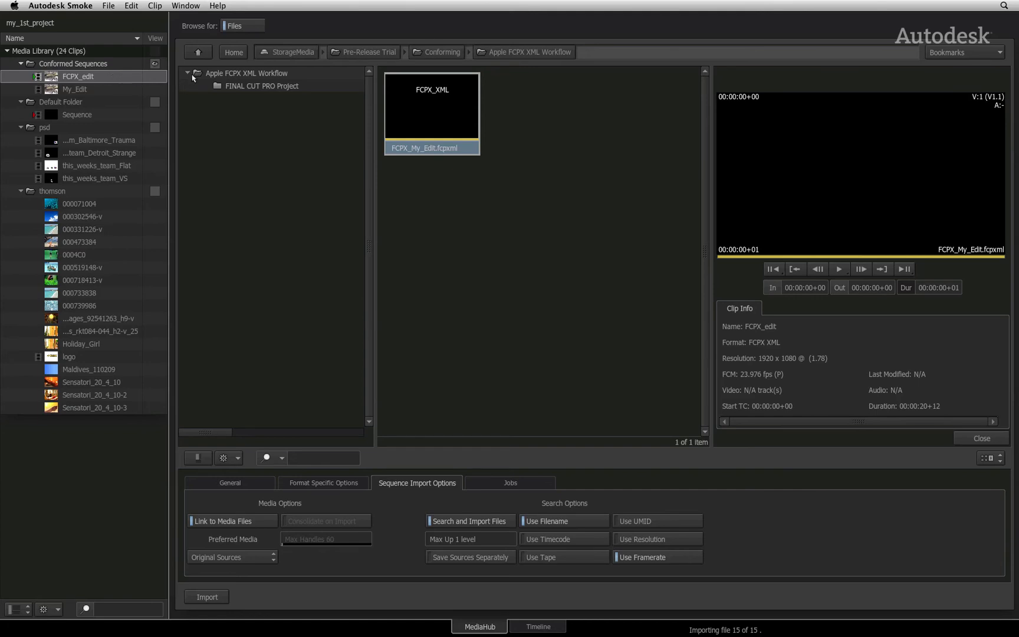
Go up to the Avid AAF Workflow folder and drop Native_AMA_Edit.aaf onto Conformed Sequences
click(442, 52)
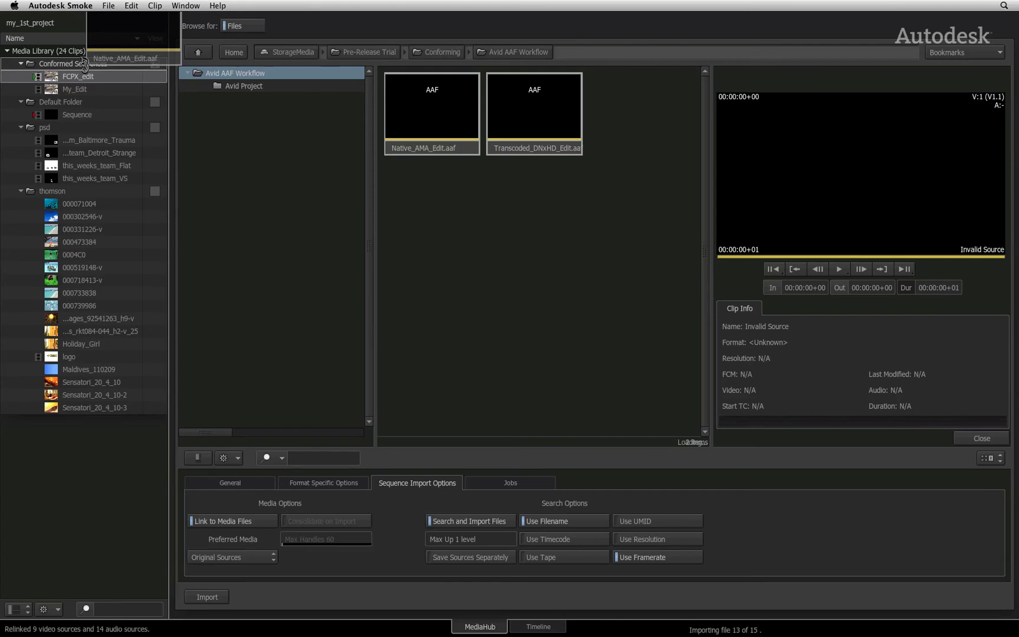
click(431, 107)
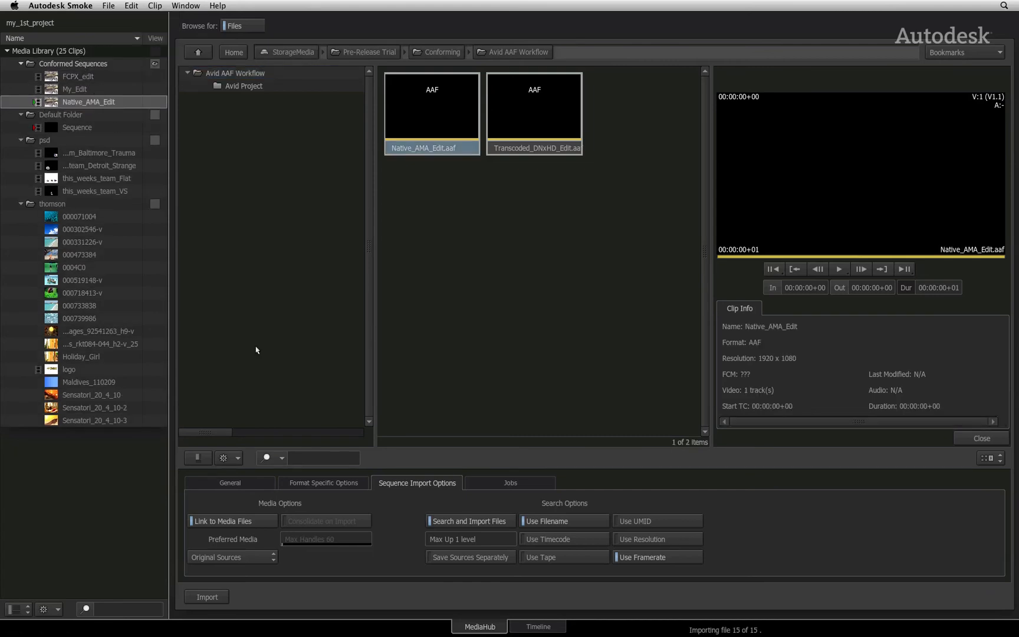
Load My_Edit, FCPX_edit and Native_AMA_Edit on the timeline and scrub to a later frame
click(536, 626)
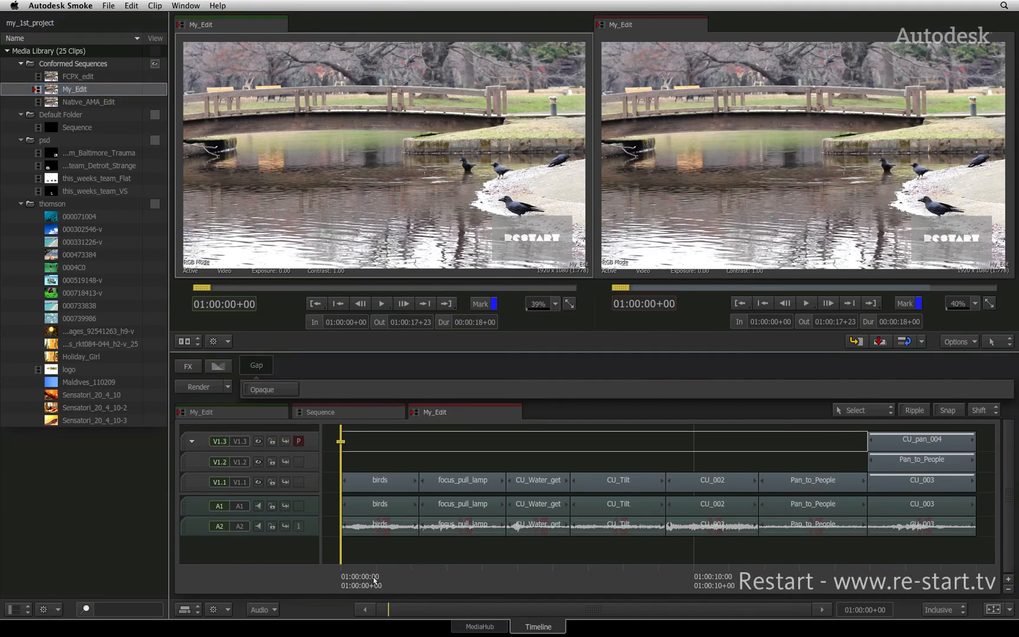
click(779, 441)
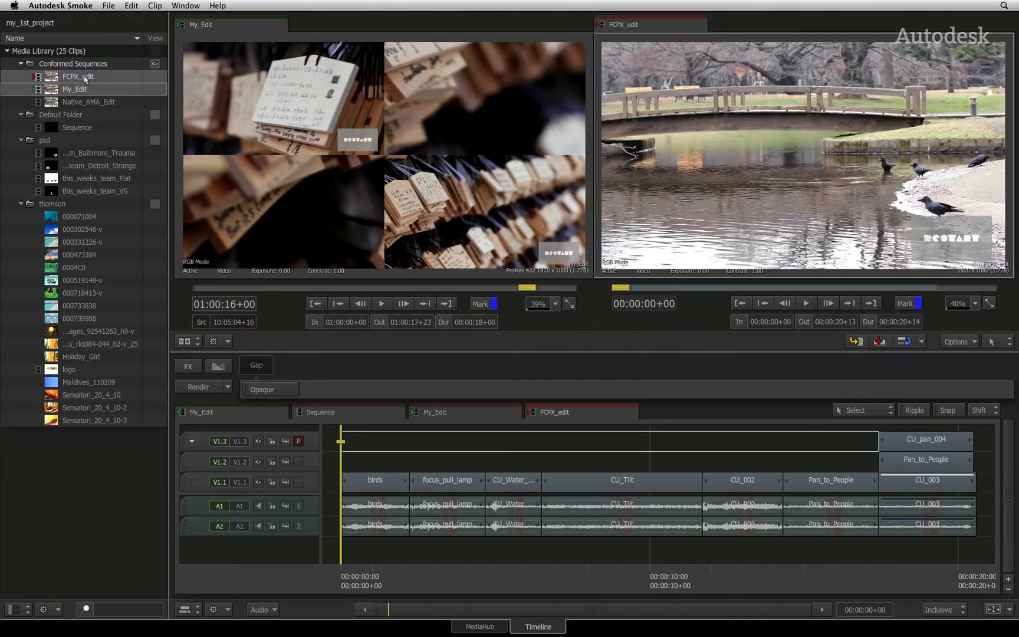
mouse_move(84, 102)
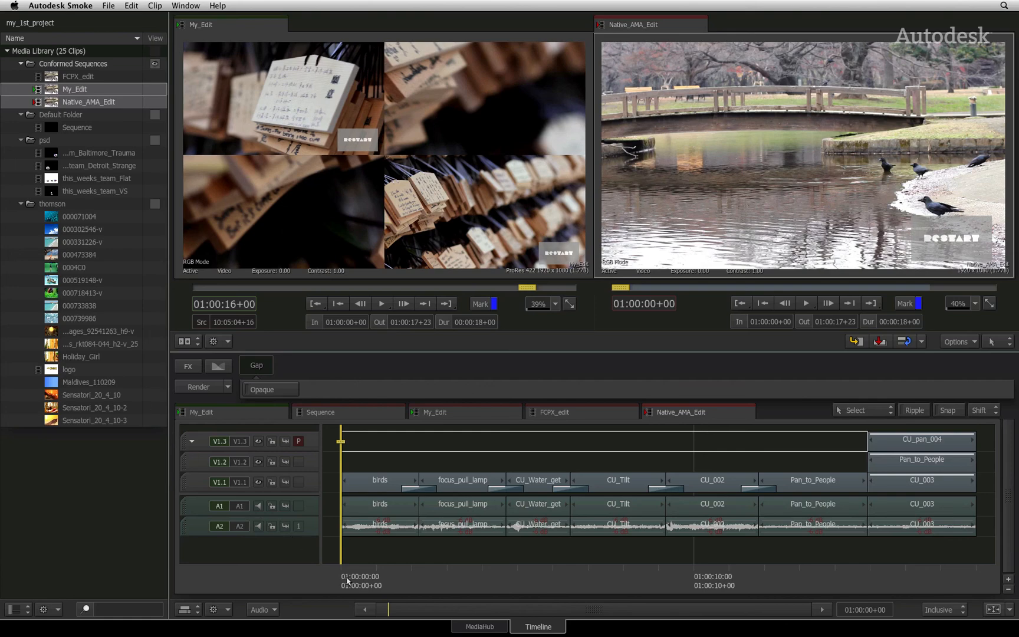
click(615, 443)
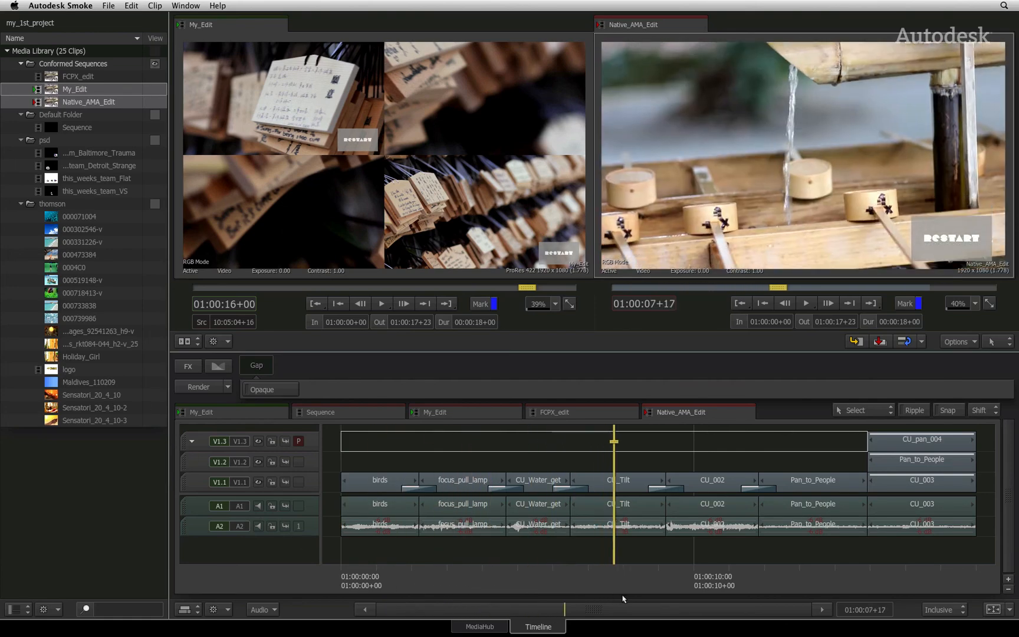